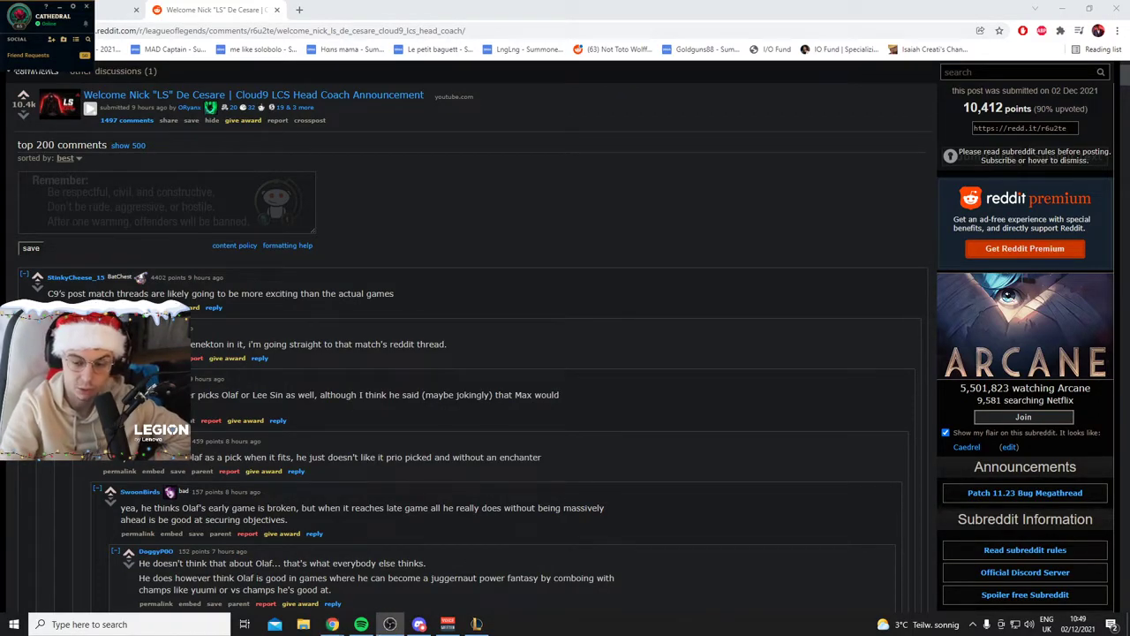
scroll("down", 3)
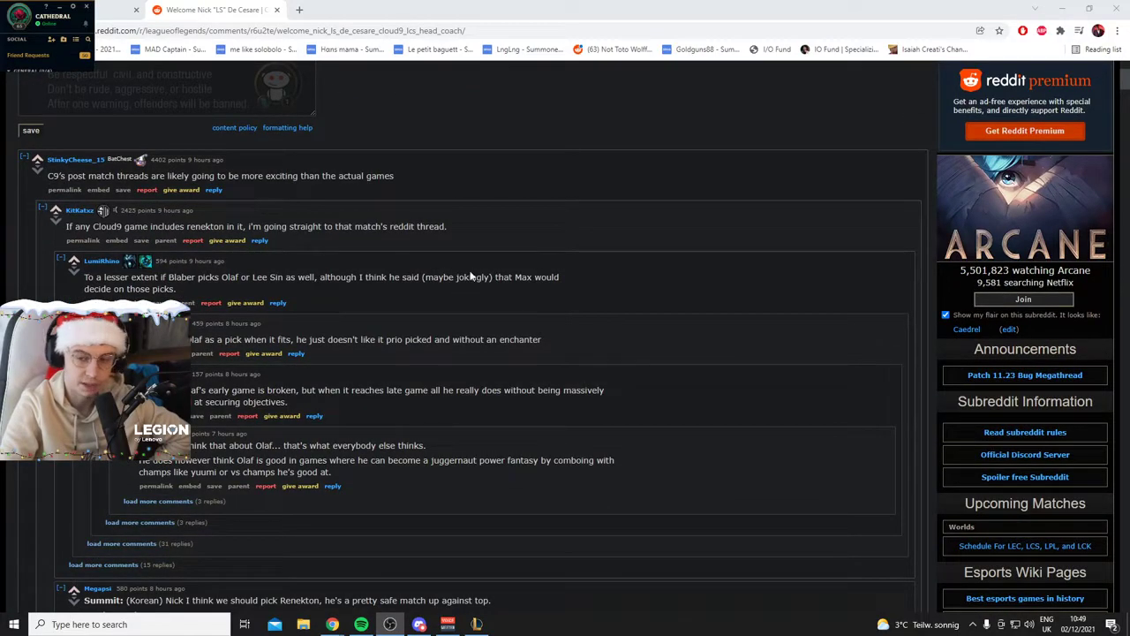